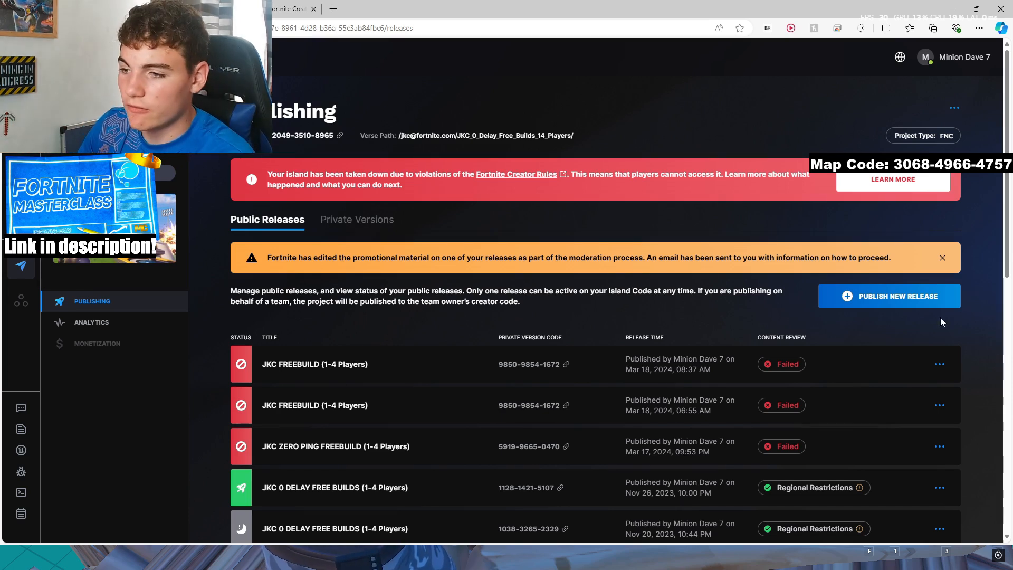
pyautogui.moveTo(221, 364)
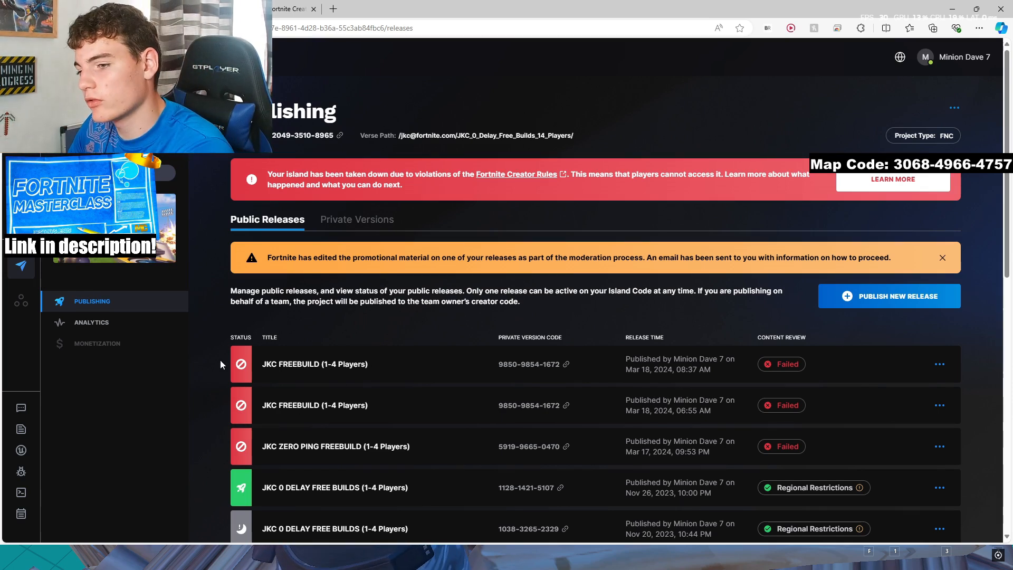
pyautogui.moveTo(781, 364)
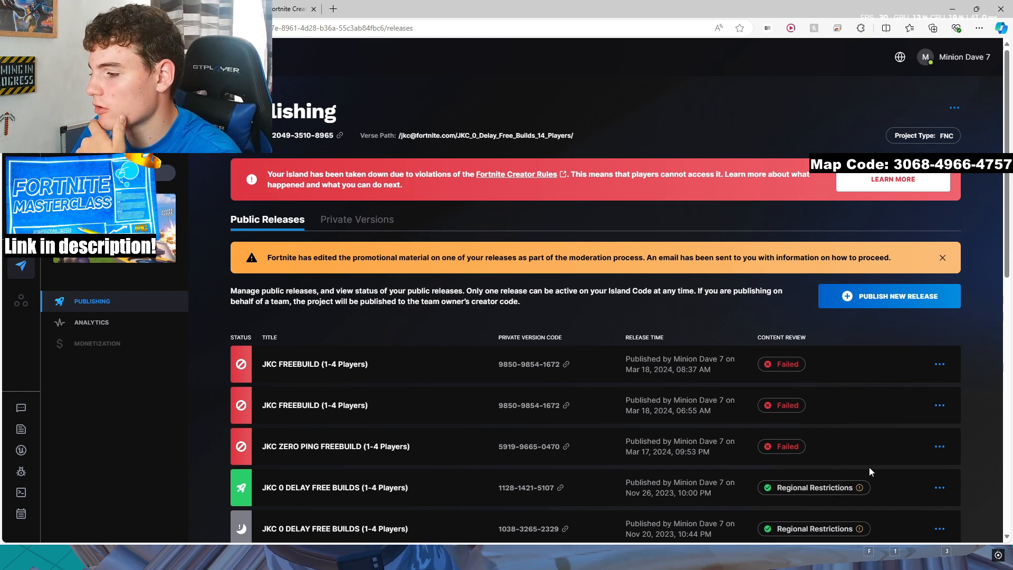
pyautogui.moveTo(813, 488)
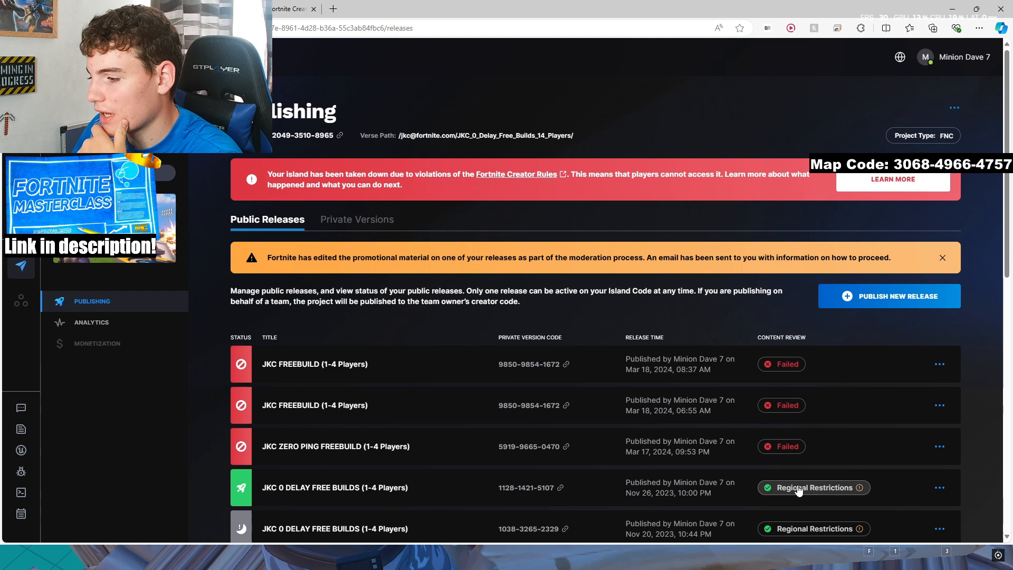
pyautogui.moveTo(435, 205)
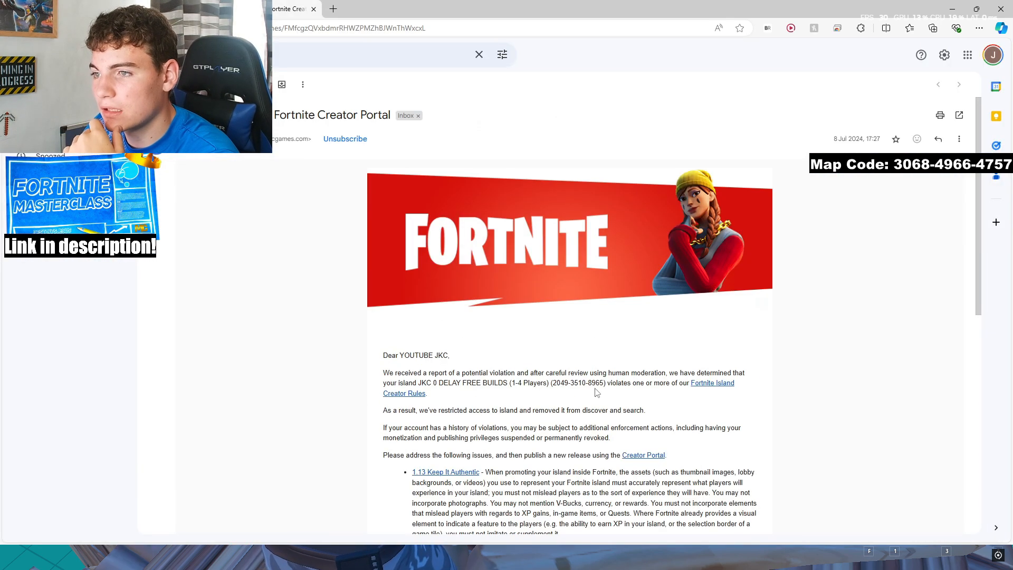
# - Read through the moderation email: sender heading, Keep It Authentic violation, required fixes and appeal paragraphs
pyautogui.doubleClick(332, 115)
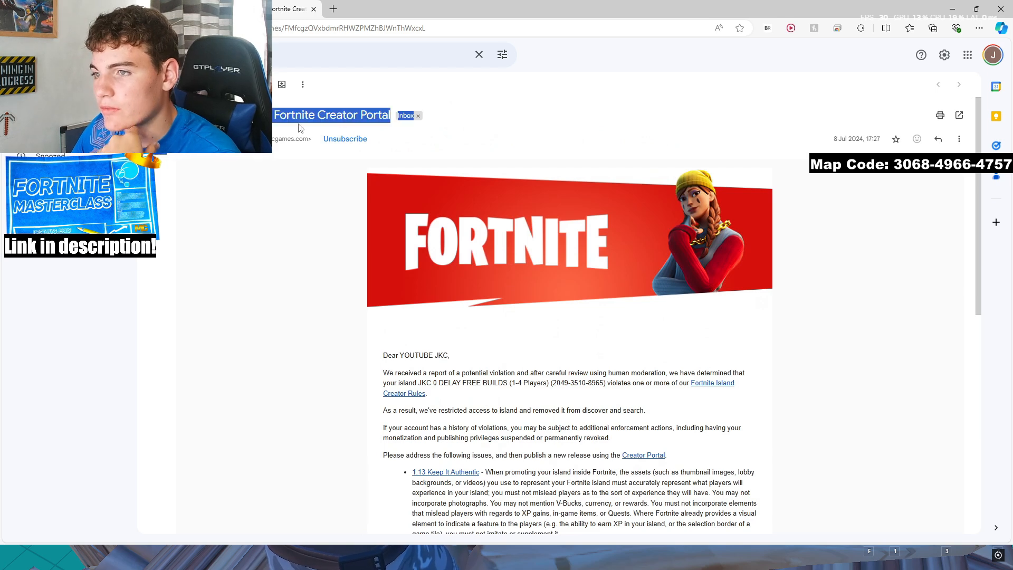
pyautogui.scroll(-3)
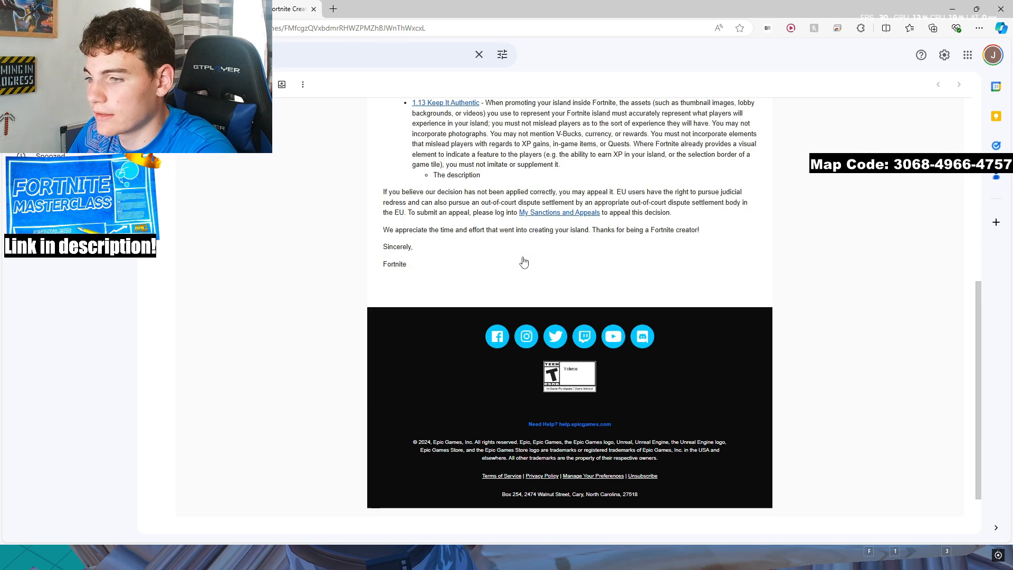
pyautogui.scroll(-3)
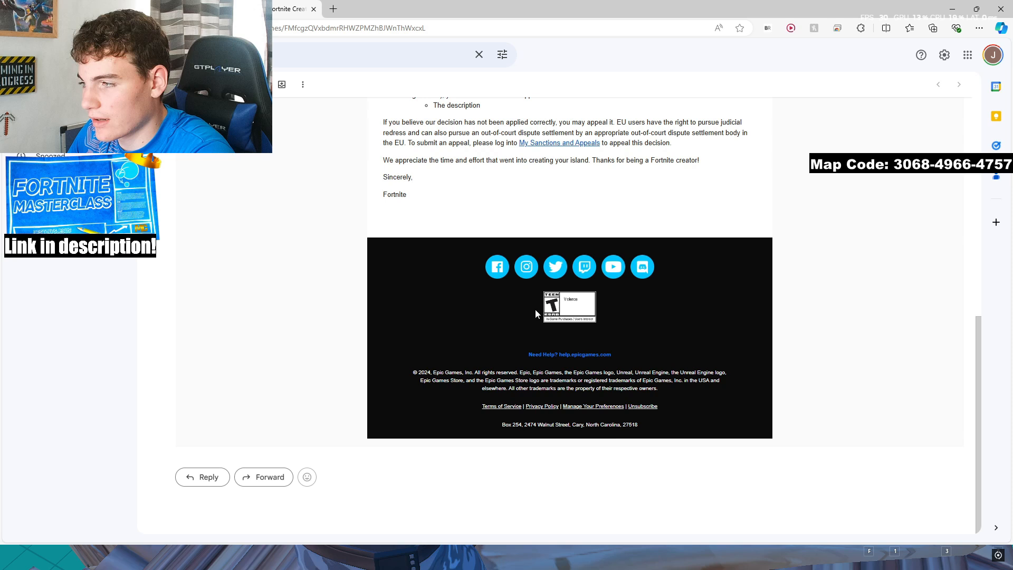
pyautogui.scroll(3)
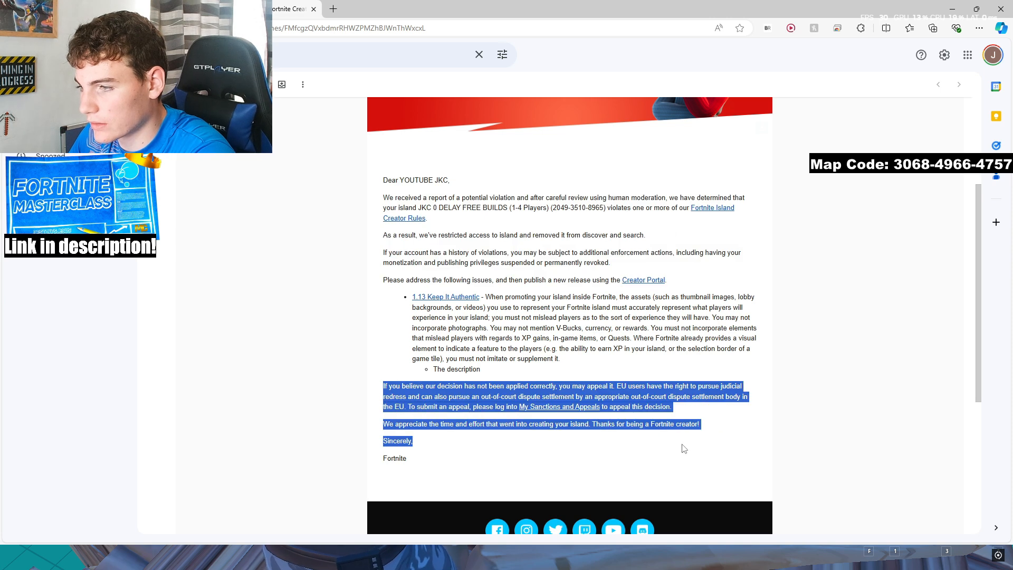
pyautogui.click(384, 283)
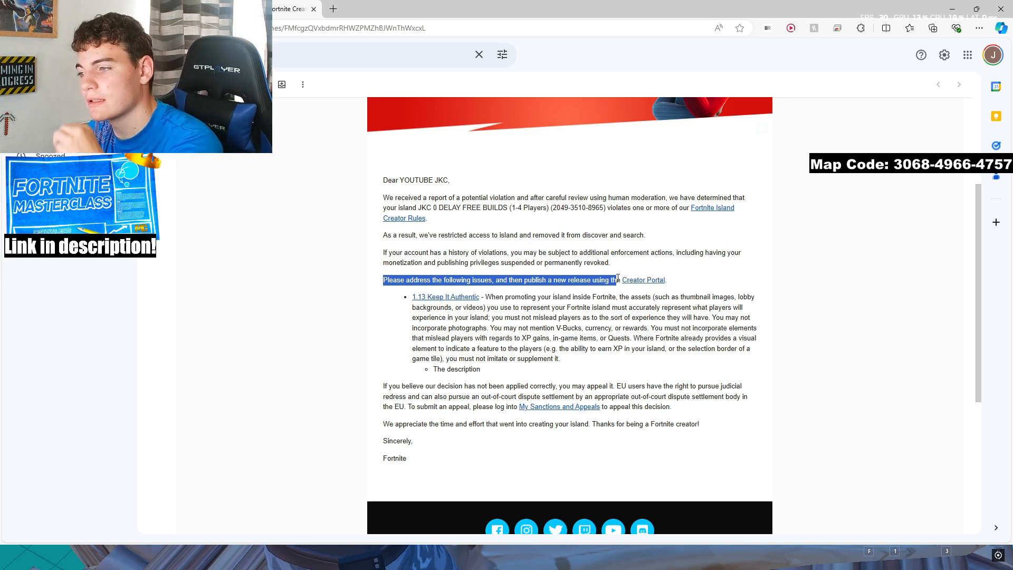
pyautogui.click(544, 307)
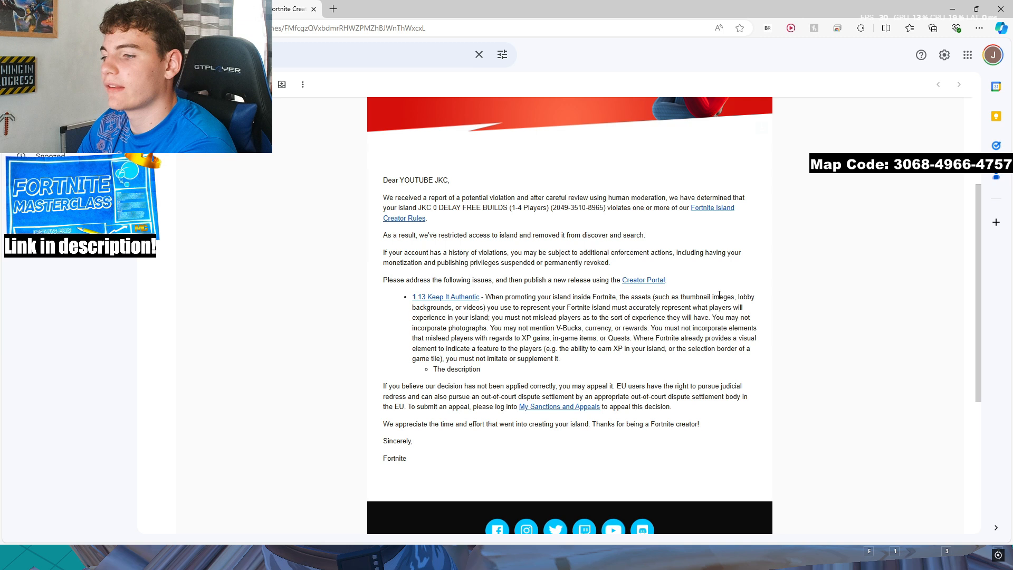
pyautogui.moveTo(827, 287)
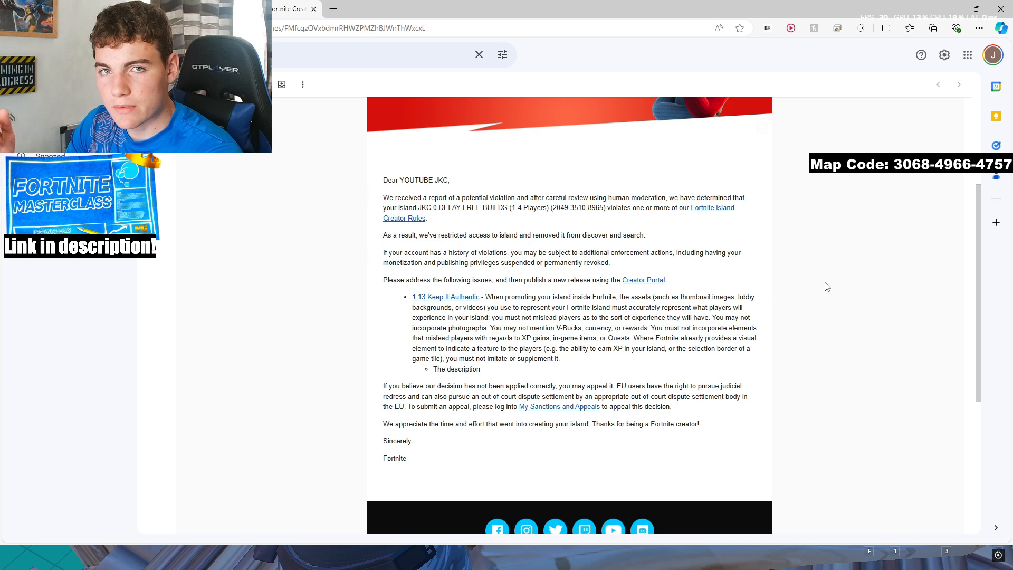
pyautogui.moveTo(697, 239)
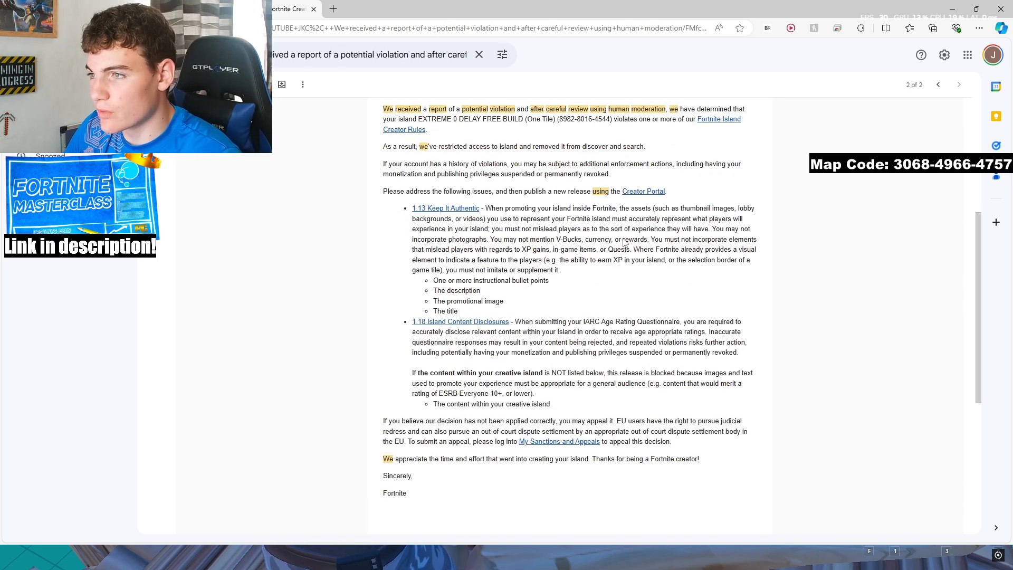
# - Review the instructional bullet points issue and the 1.13 and 1.18 rule sections in the email
pyautogui.doubleClick(450, 280)
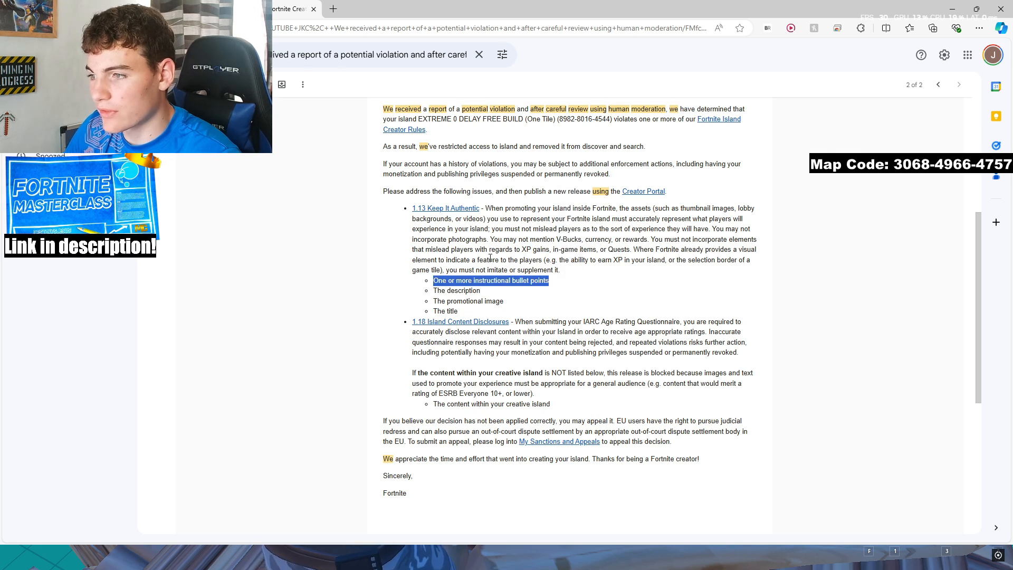
pyautogui.click(436, 310)
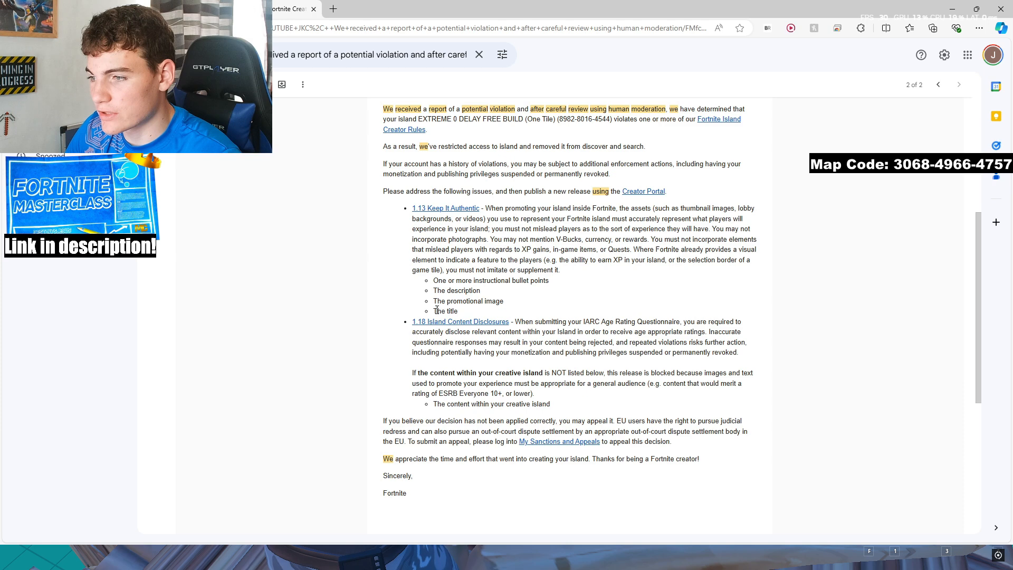
pyautogui.scroll(3)
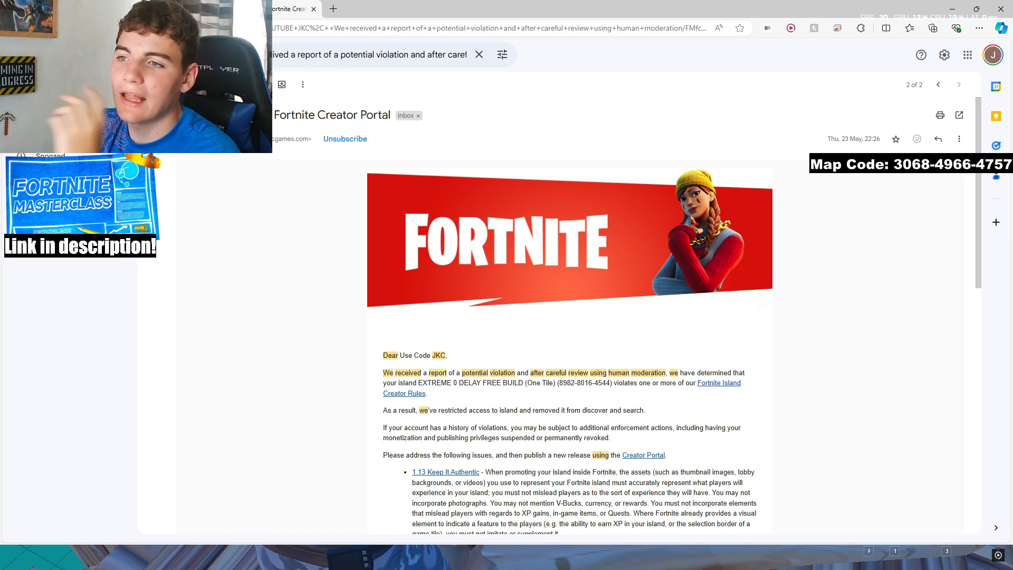
pyautogui.scroll(-3)
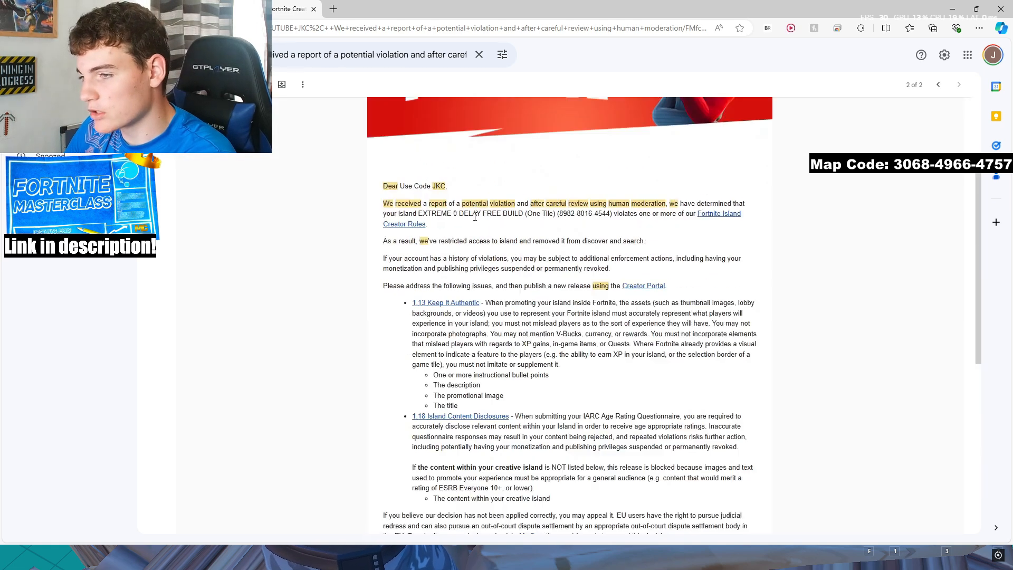
pyautogui.scroll(-3)
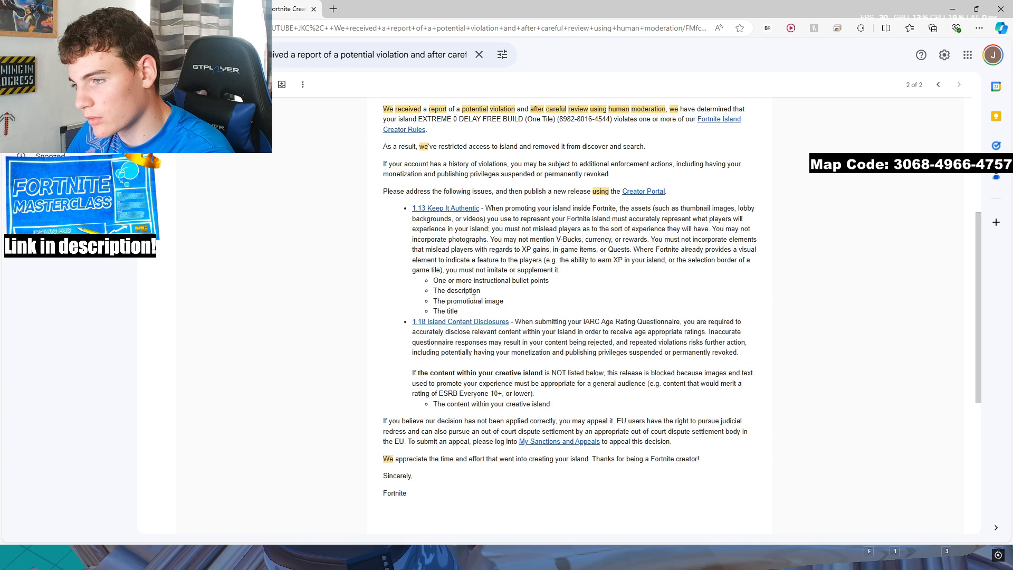
pyautogui.scroll(-3)
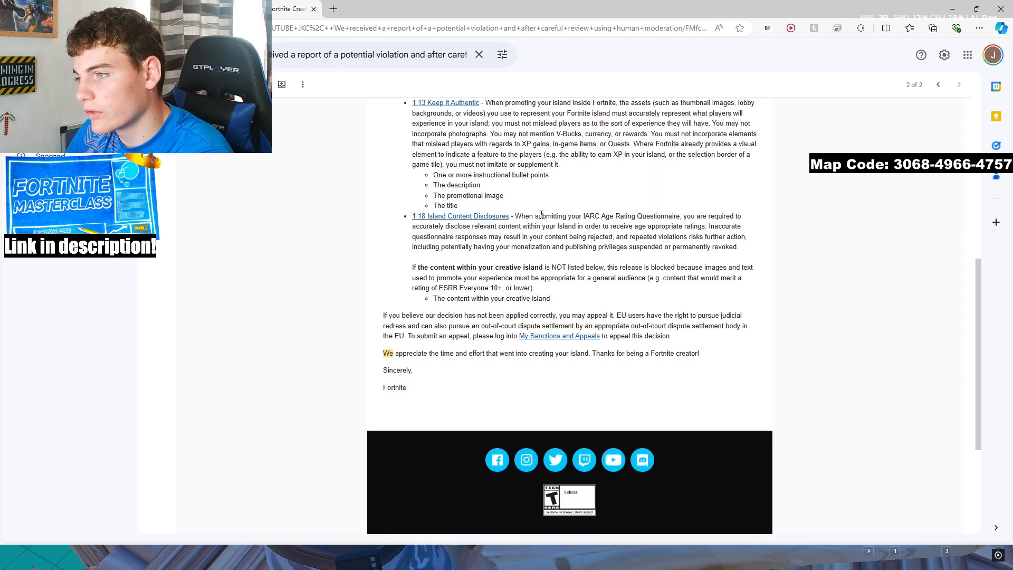
pyautogui.moveTo(620, 232)
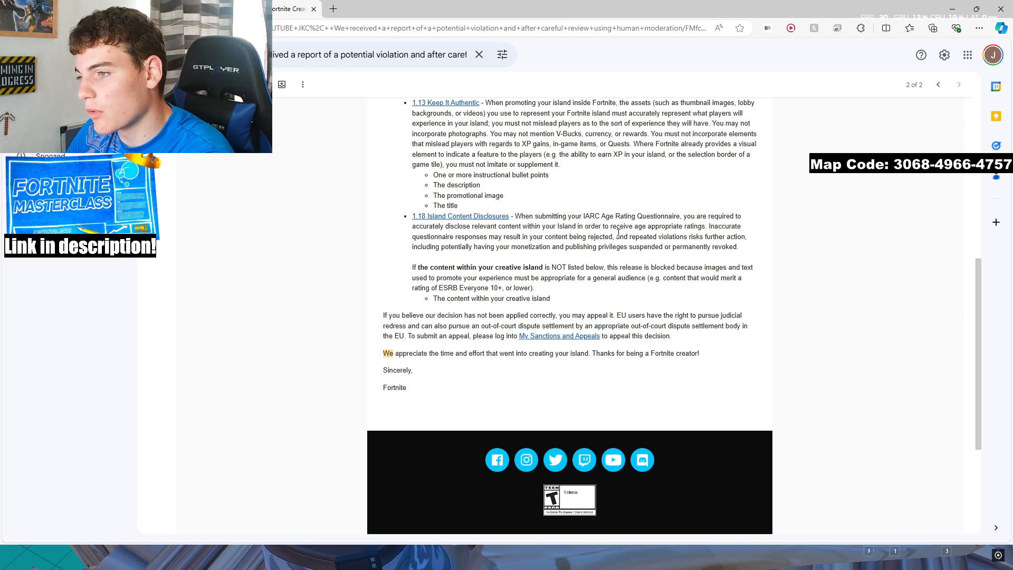
pyautogui.moveTo(594, 207)
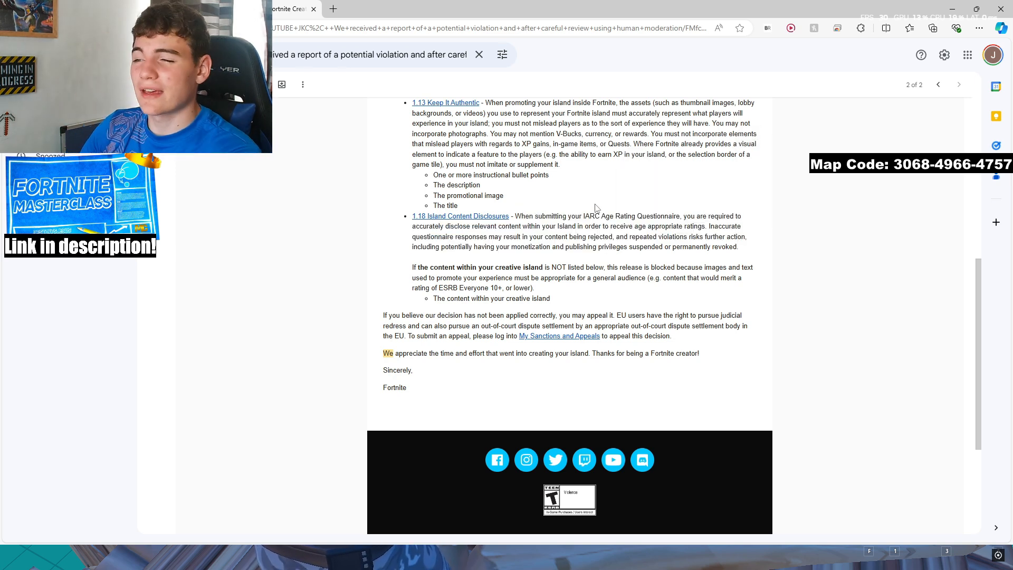
pyautogui.moveTo(846, 235)
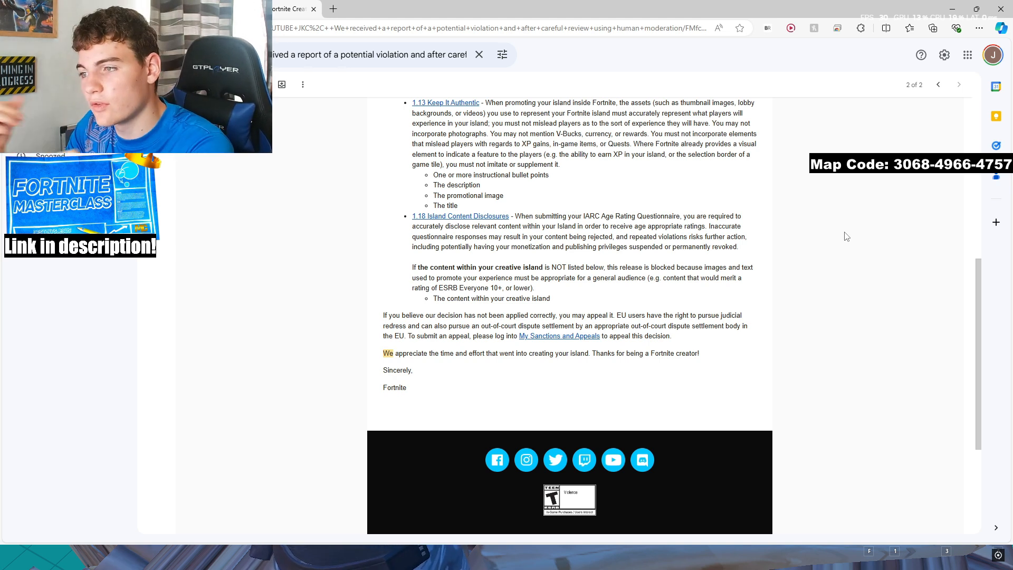
pyautogui.scroll(3)
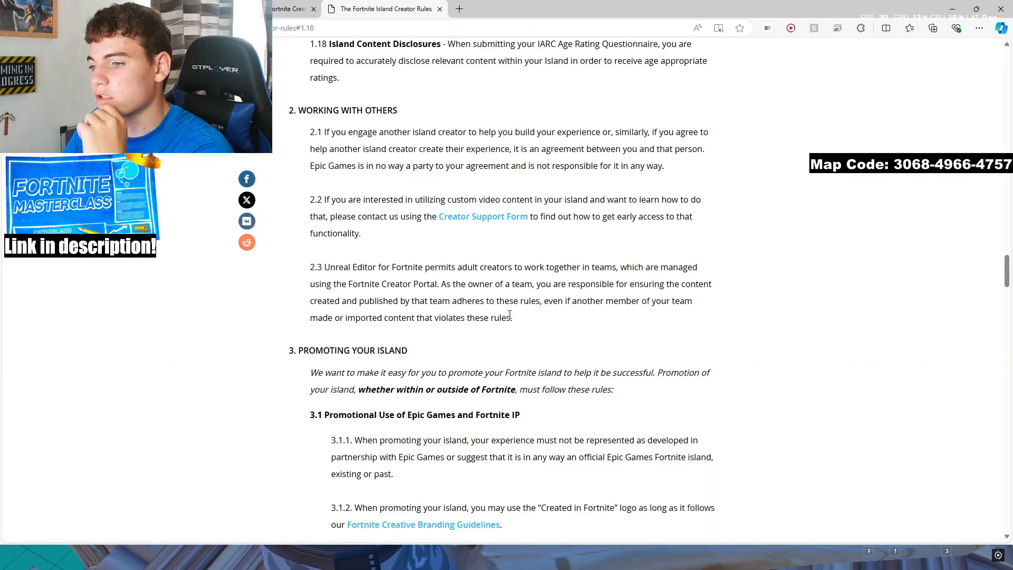
pyautogui.scroll(3)
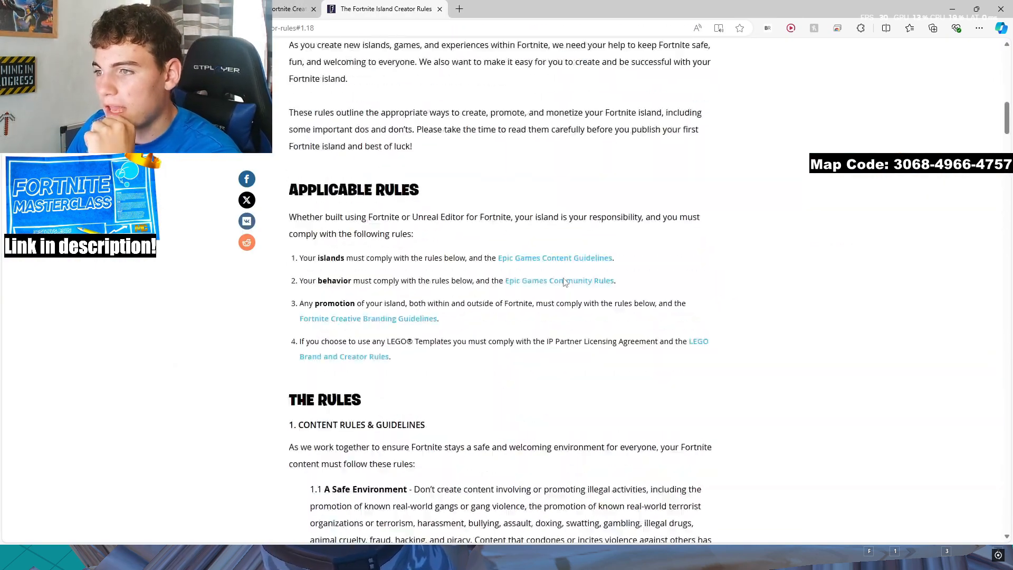
pyautogui.scroll(-3)
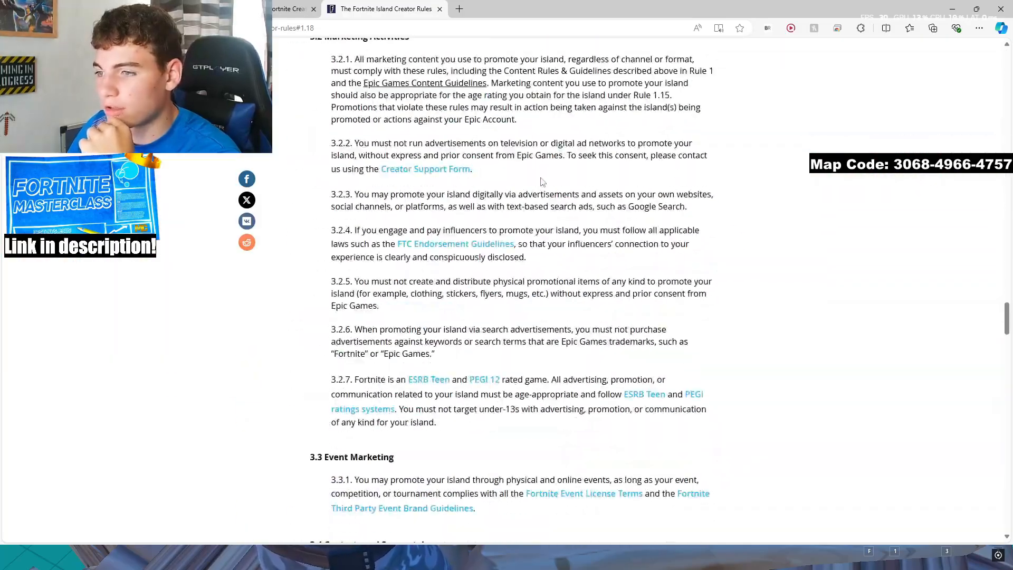
pyautogui.scroll(-3)
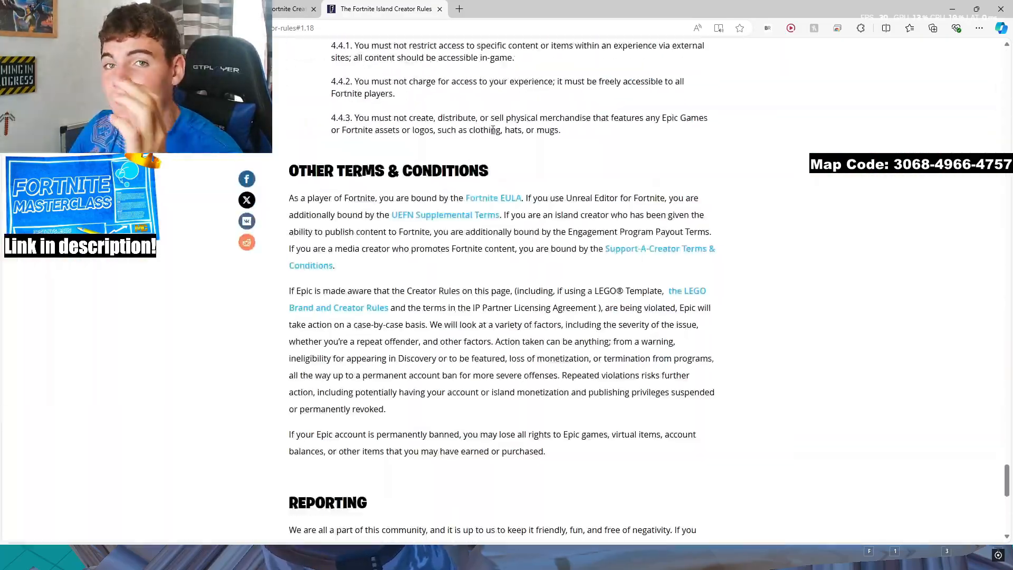
pyautogui.scroll(3)
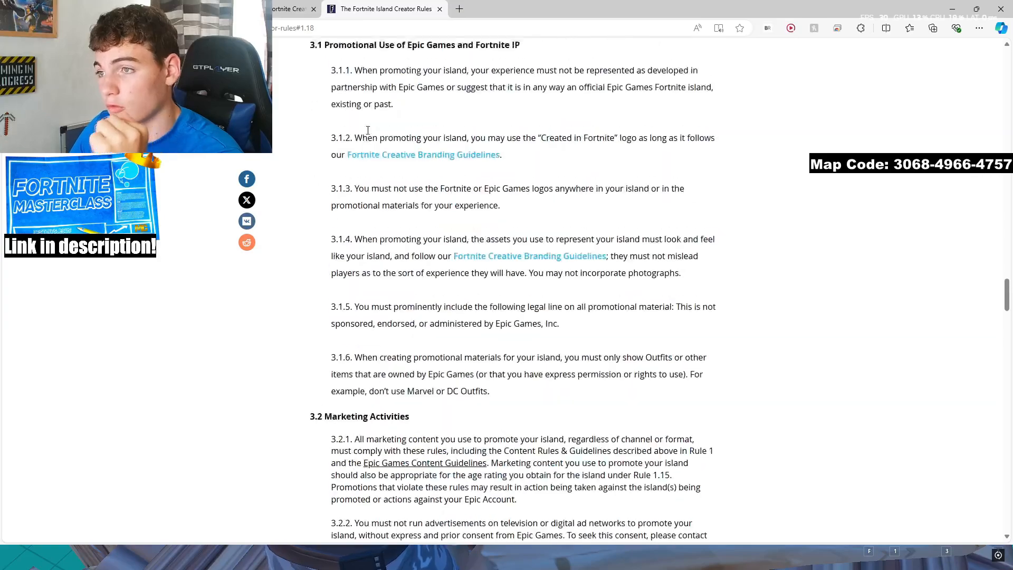
pyautogui.scroll(3)
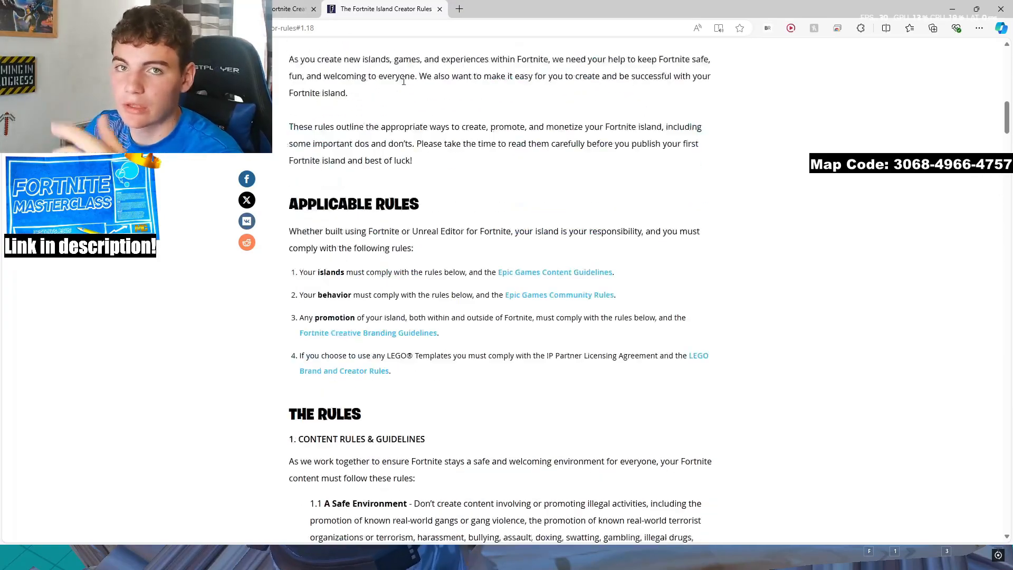
pyautogui.scroll(3)
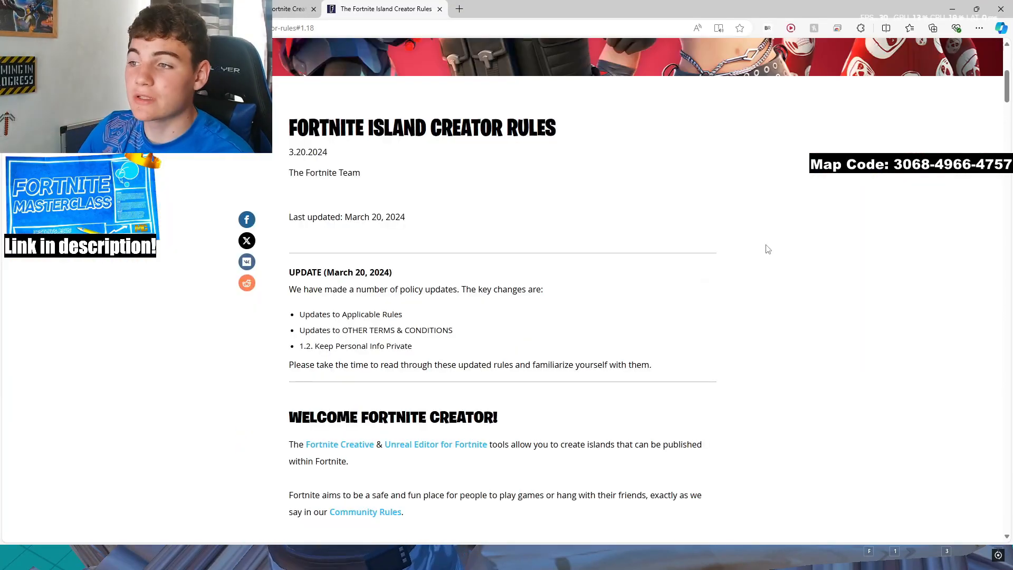
pyautogui.scroll(-3)
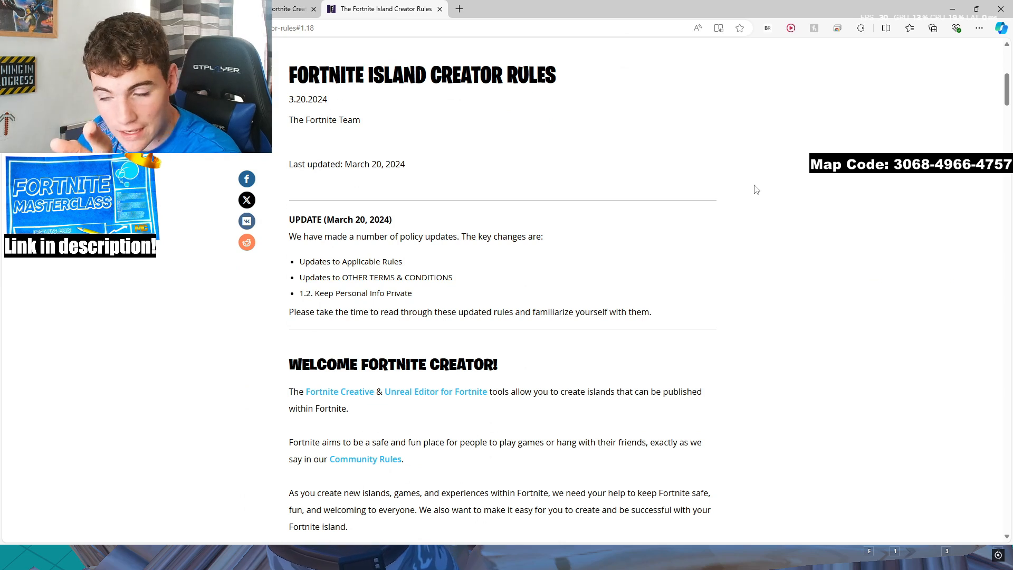
pyautogui.moveTo(826, 231)
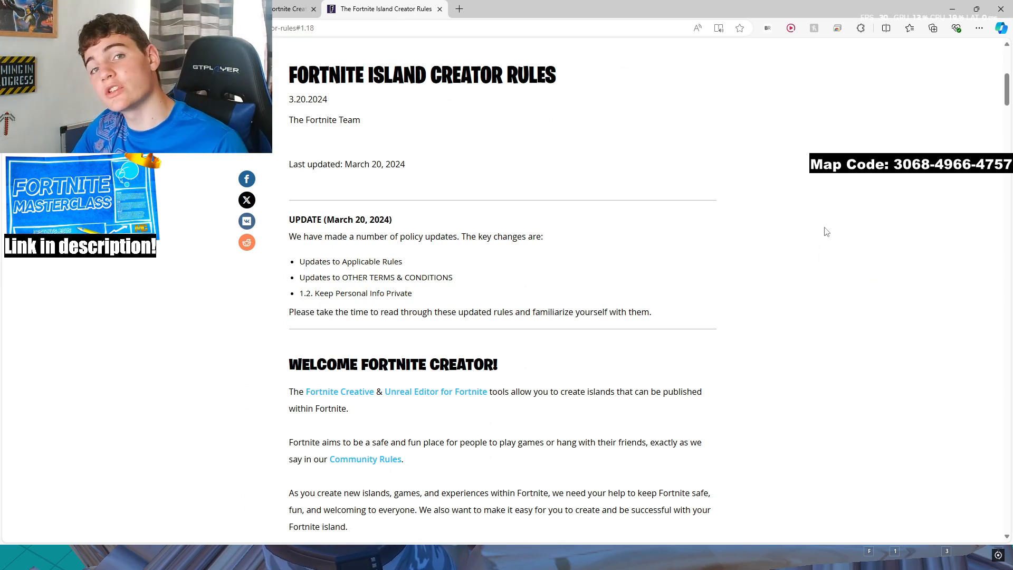